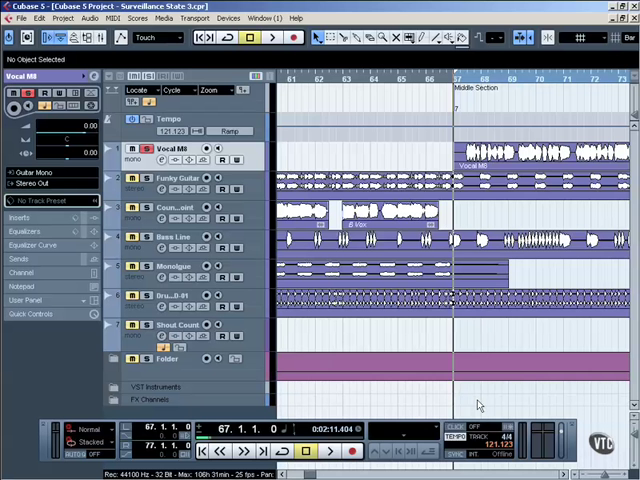
mouse_move(445, 139)
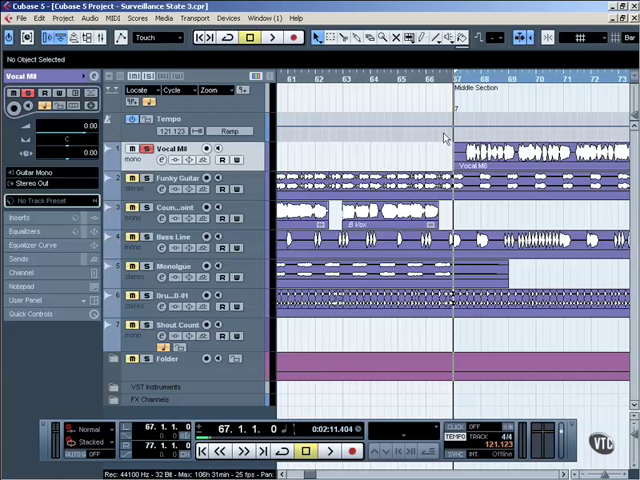
mouse_move(480, 100)
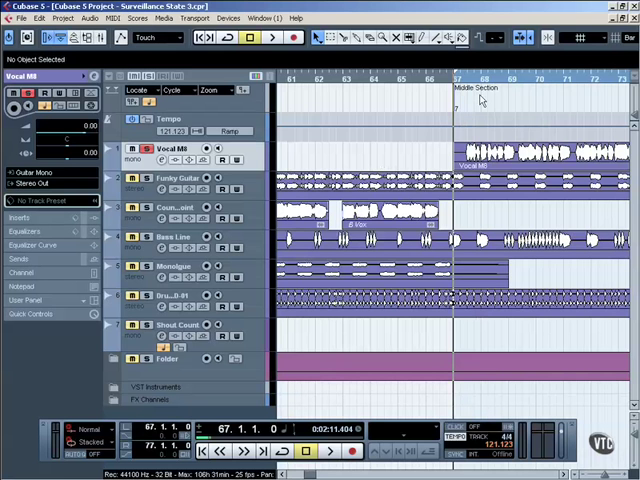
mouse_move(596, 372)
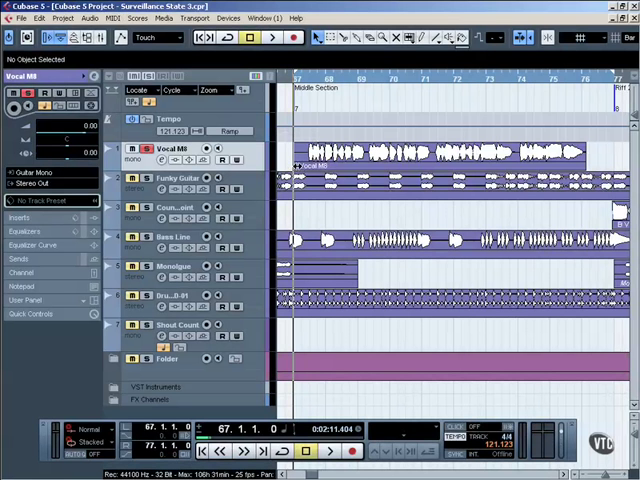
Play back the vocal section, then stop playback at bar 67.
click(330, 451)
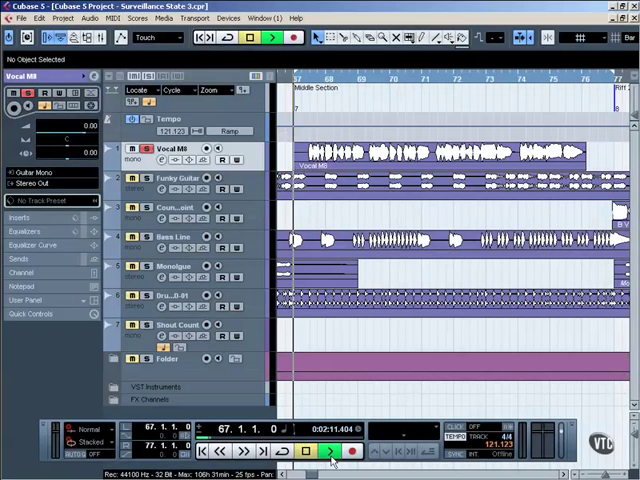
click(330, 452)
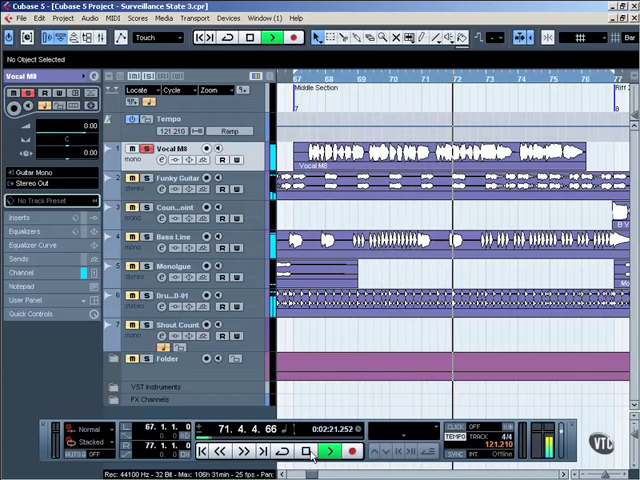
click(313, 452)
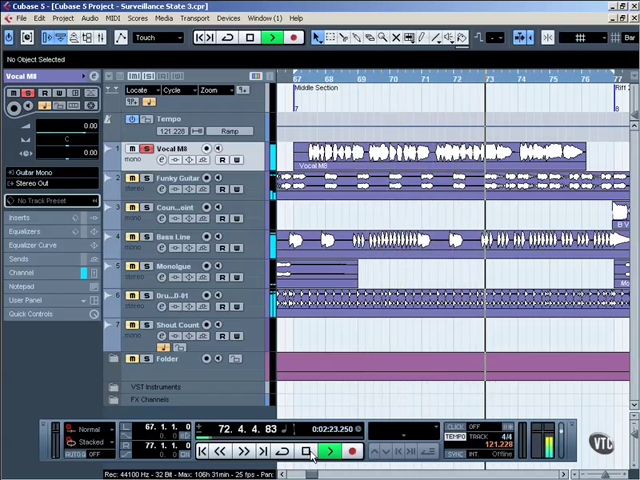
click(347, 456)
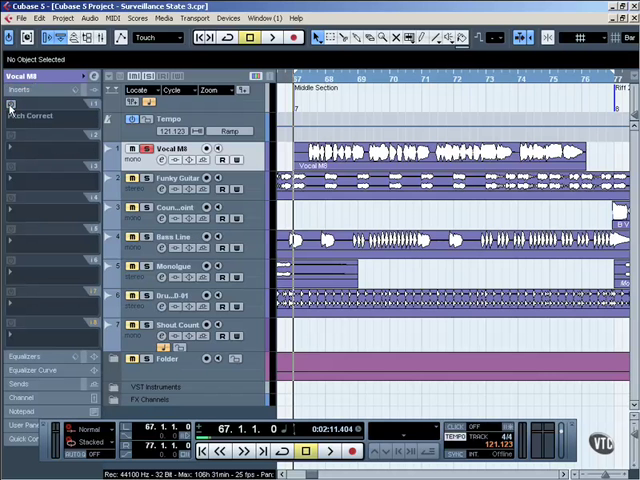
Open the editor window for the Pitch Correct insert on Vocal M8.
click(35, 105)
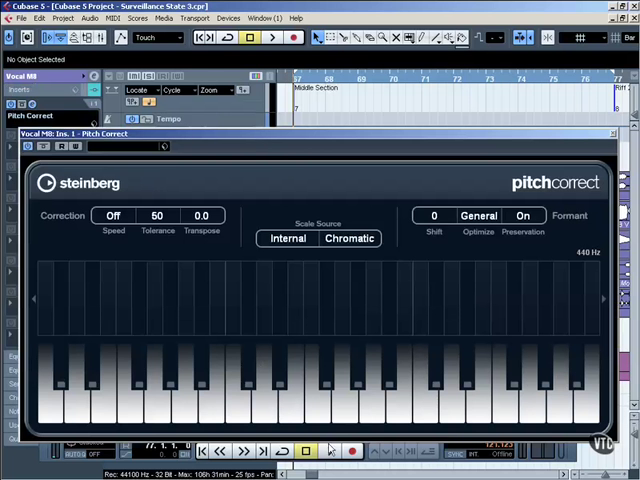
click(271, 37)
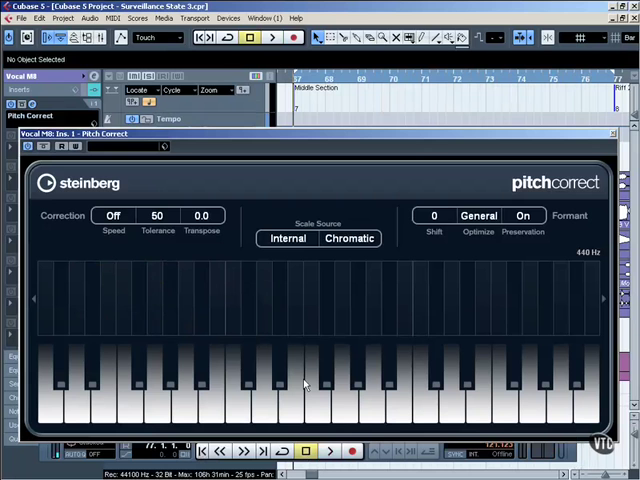
mouse_move(252, 307)
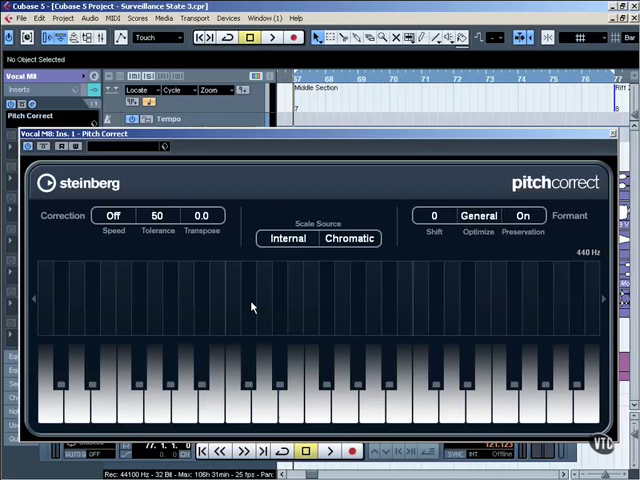
mouse_move(214, 247)
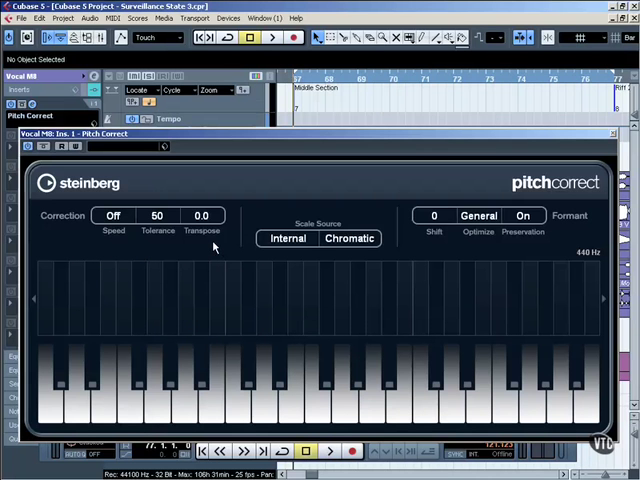
mouse_move(210, 240)
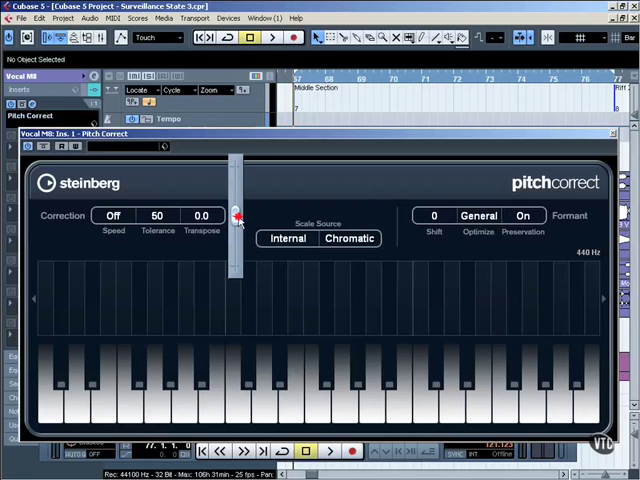
Set Vocal M8's Pitch Correct Transpose value to exactly 12.0.
drag(238, 218, 236, 192)
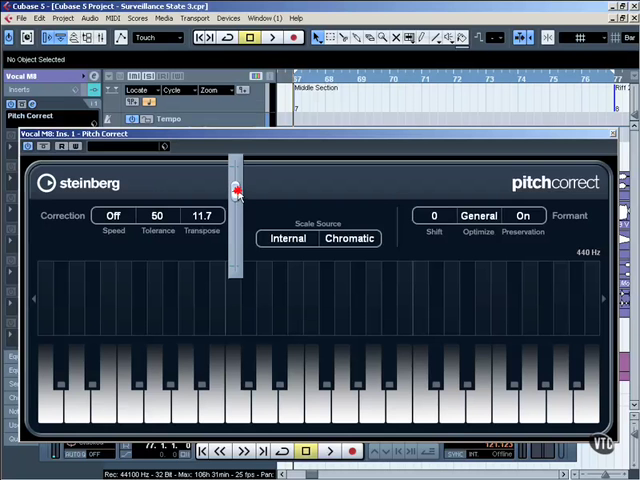
drag(237, 193, 237, 188)
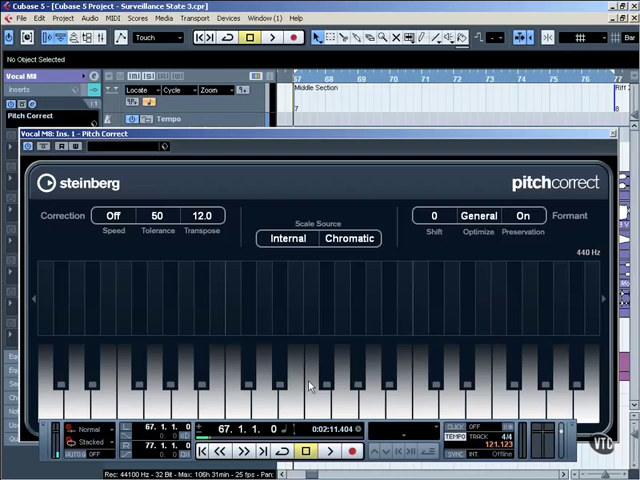
mouse_move(237, 289)
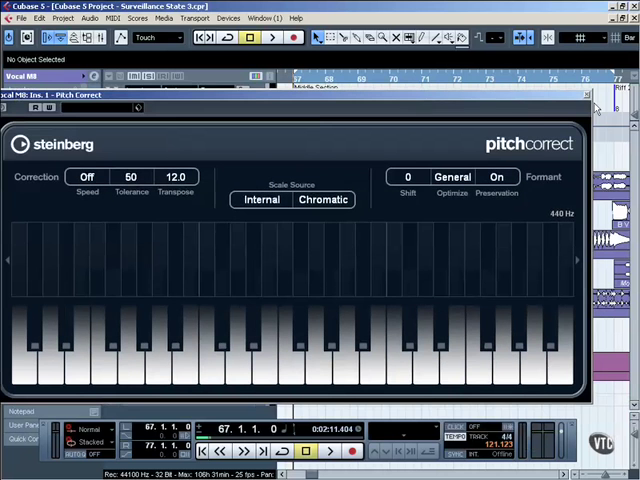
Close the Pitch Correct editor with Transpose left at 12.0.
click(588, 94)
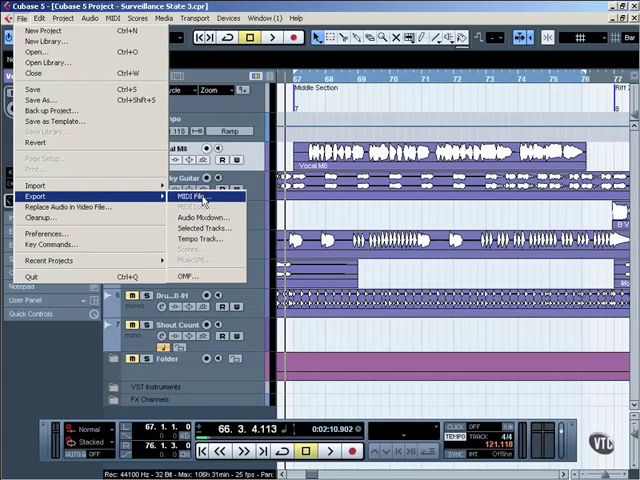
click(201, 217)
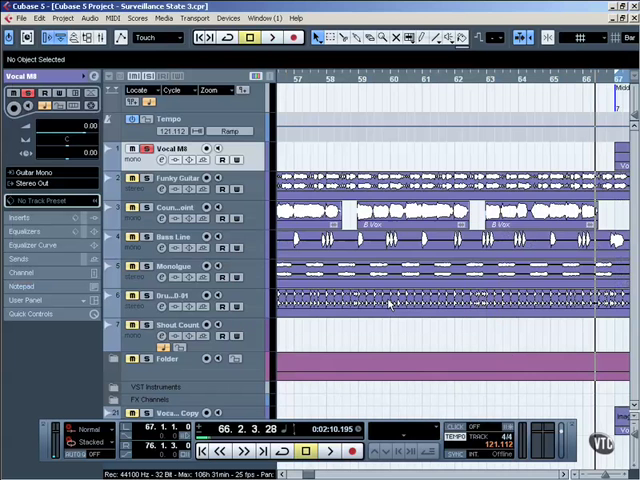
Scroll the project right to bring the Vocal M8 Copy track into view.
scroll(right, 3)
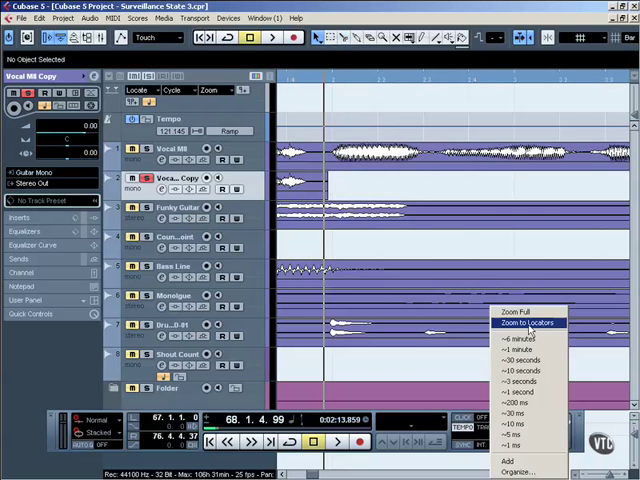
click(523, 322)
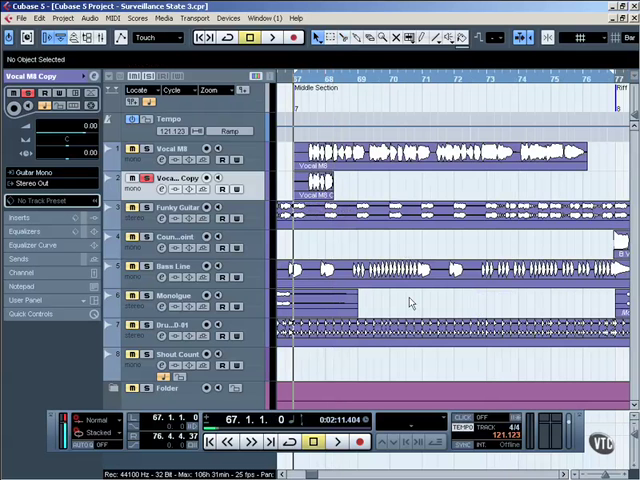
click(337, 441)
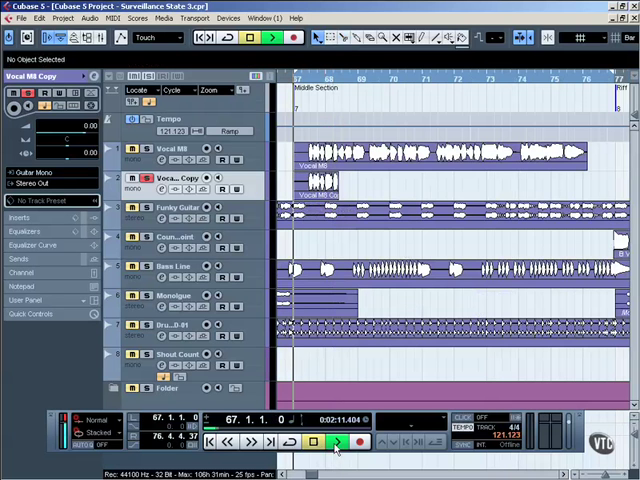
click(337, 441)
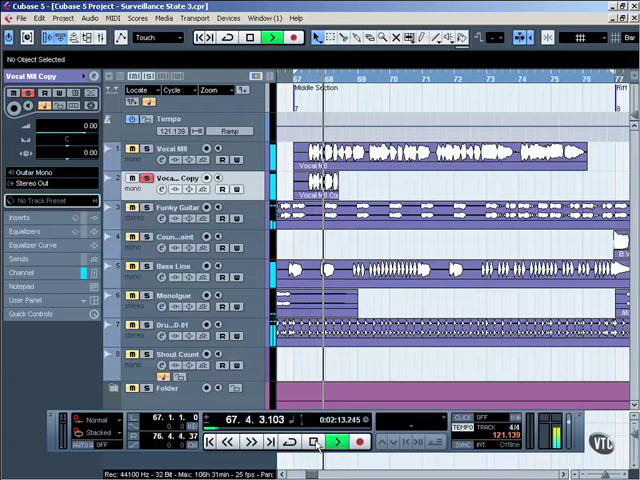
click(335, 441)
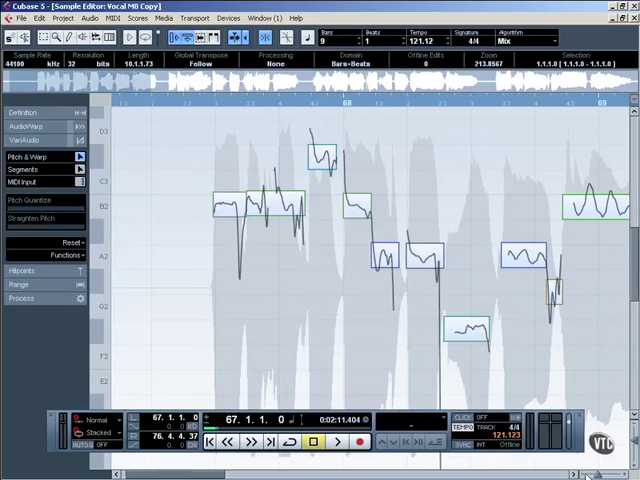
Select a VariAudio pitch segment of Vocal M8 Copy and move it lower.
click(235, 205)
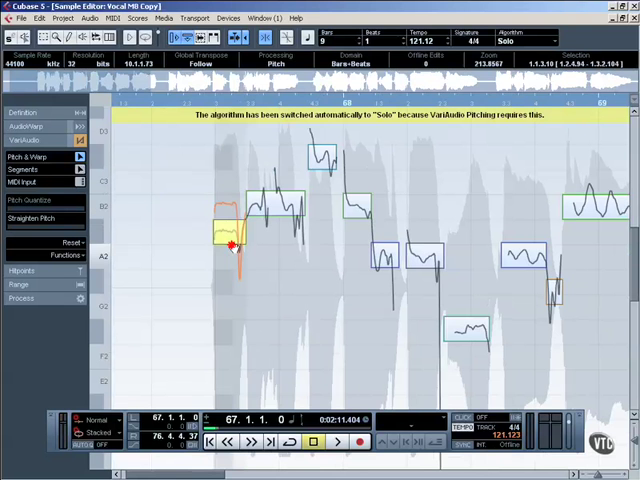
drag(230, 235, 232, 285)
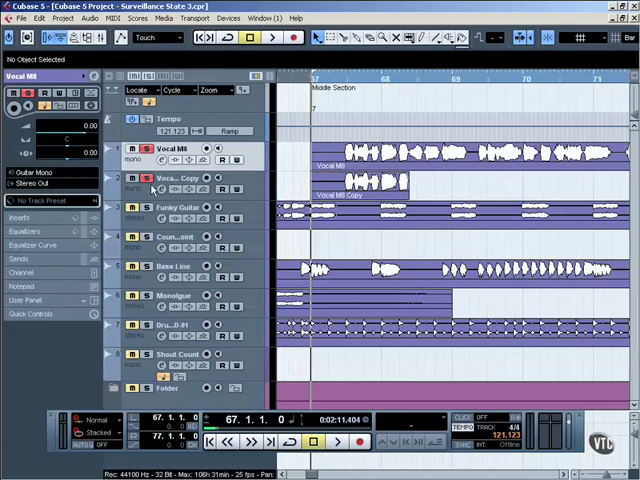
Select the Vocal M8 Copy track to set its volume to -9 dB.
click(170, 178)
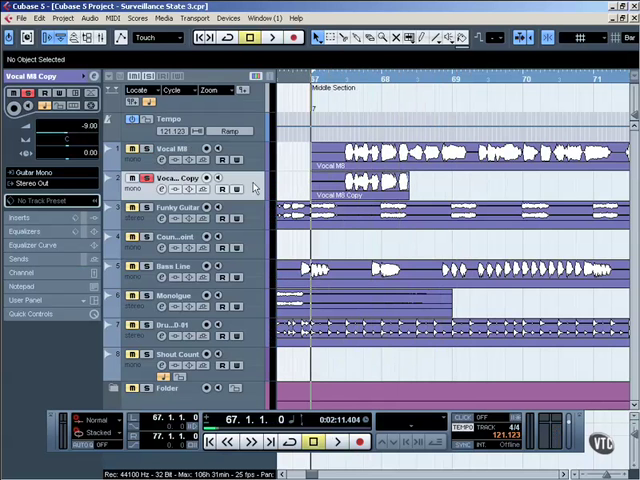
double_click(370, 180)
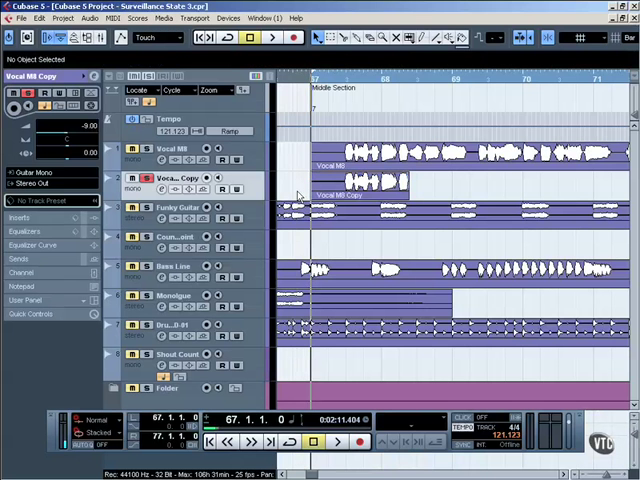
Audition the vocals, set Vocal M8 to -3 dB, and play the rebalanced pair.
click(336, 441)
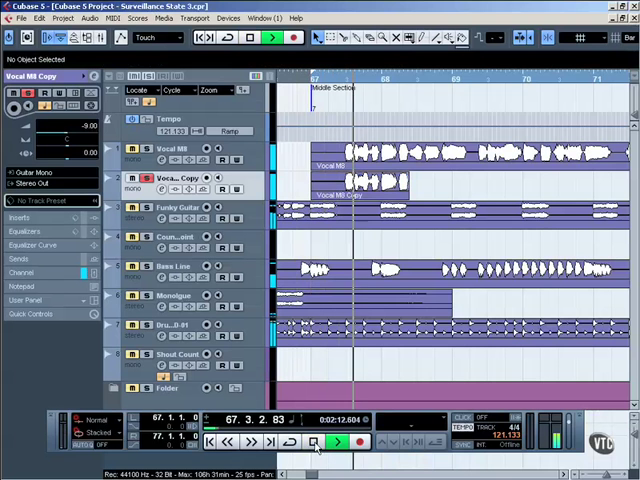
click(336, 442)
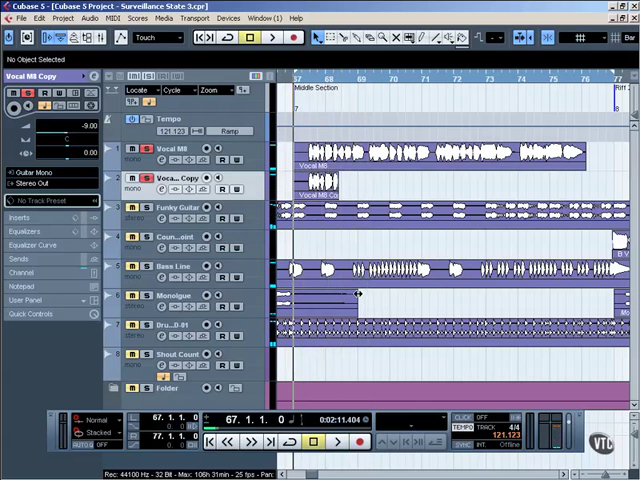
click(142, 178)
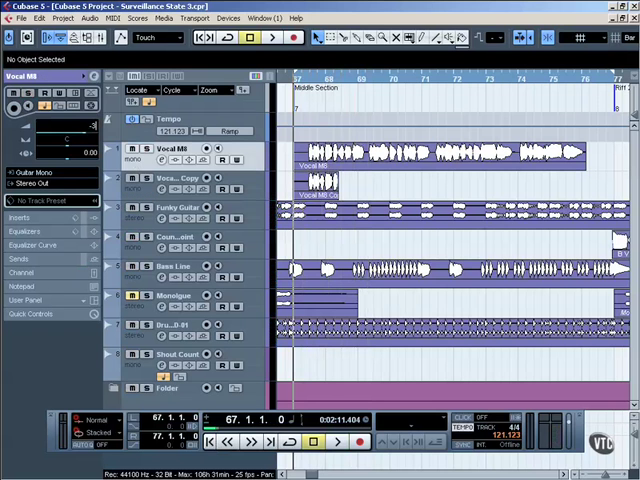
click(335, 441)
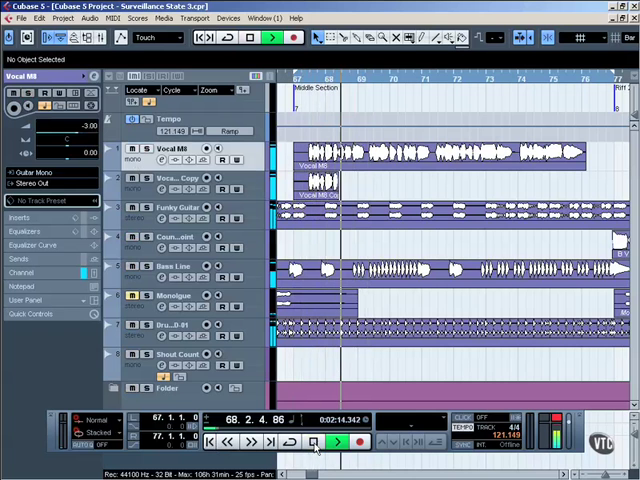
click(336, 442)
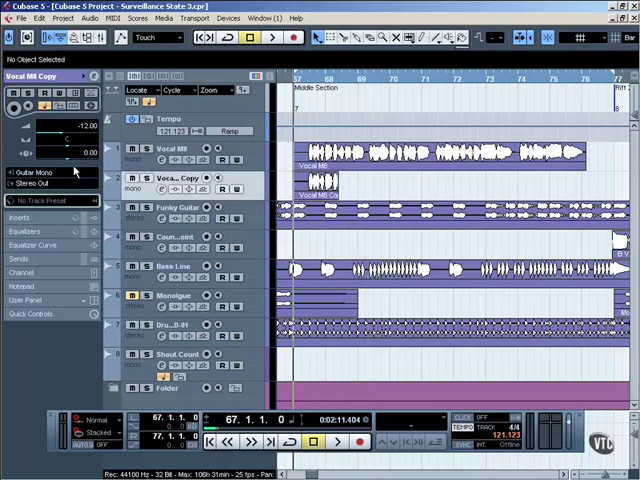
Pan Vocal M8 Copy to 10 and play the mix.
drag(75, 152, 68, 165)
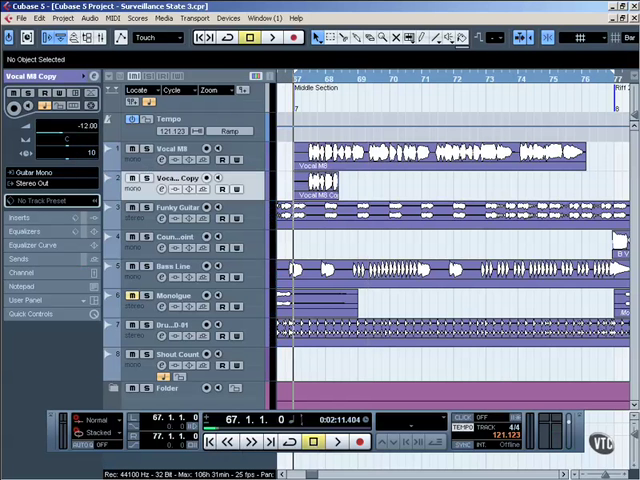
click(335, 441)
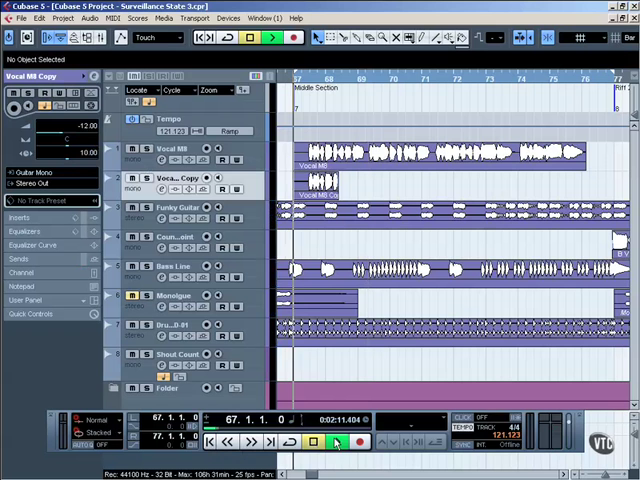
click(335, 442)
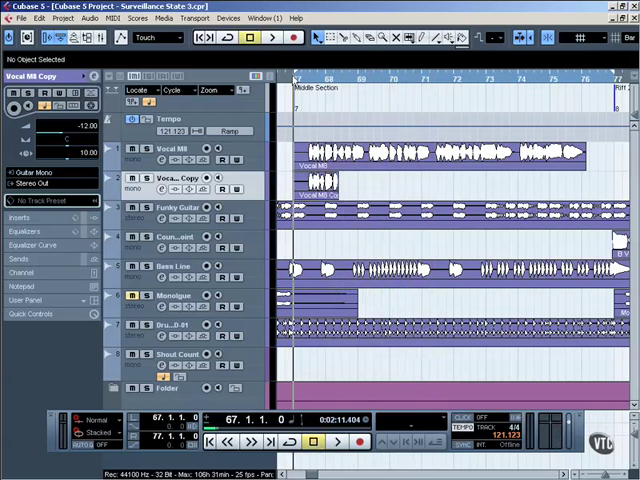
Scroll the timeline right and open the menu leading to Detect Silence for Vocal M8.
scroll(right, 3)
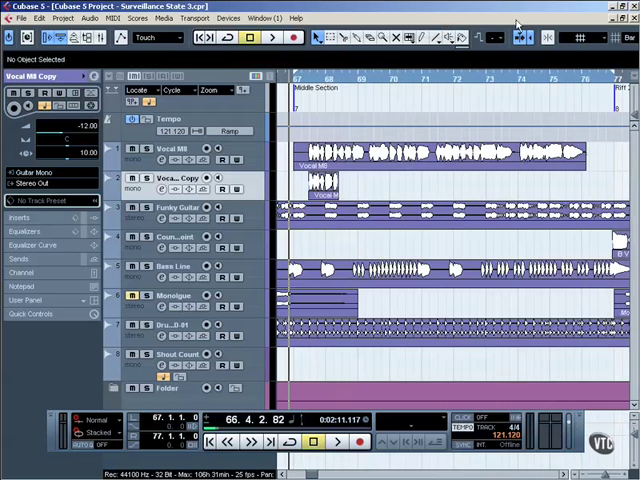
click(74, 18)
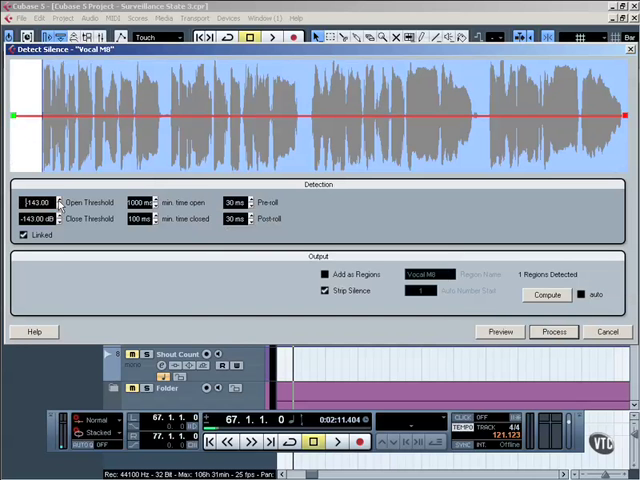
Run Detect Silence on Vocal M8 with Open Threshold -124 dB, adding the parts as regions.
click(547, 294)
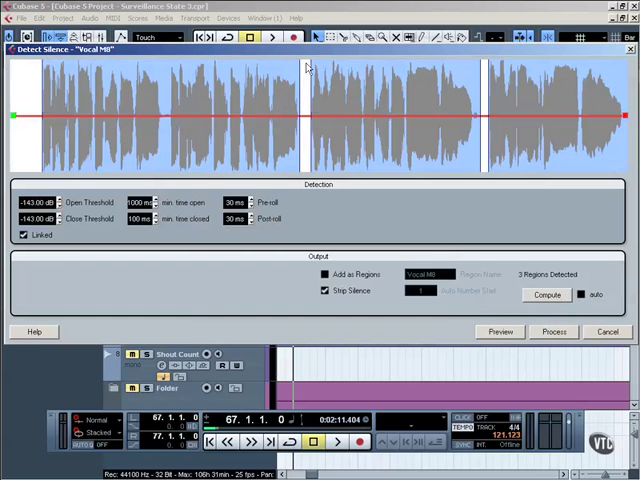
click(547, 294)
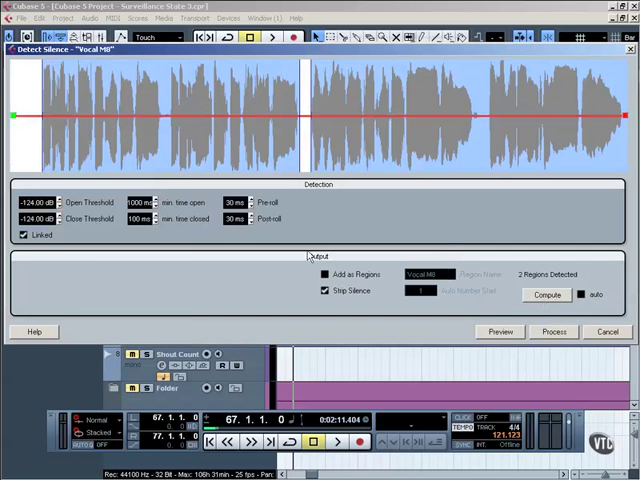
click(325, 274)
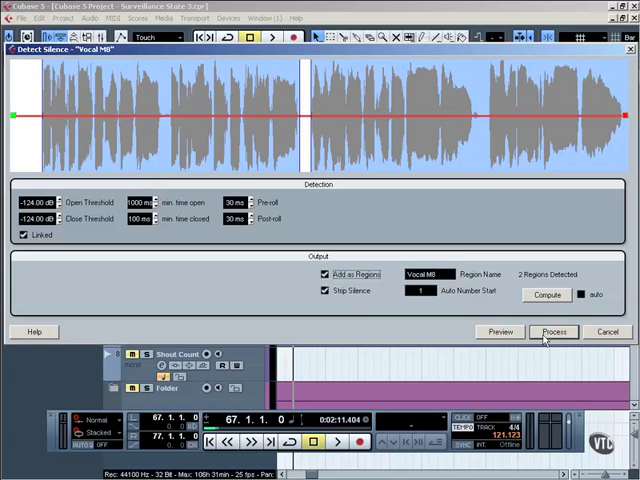
click(554, 332)
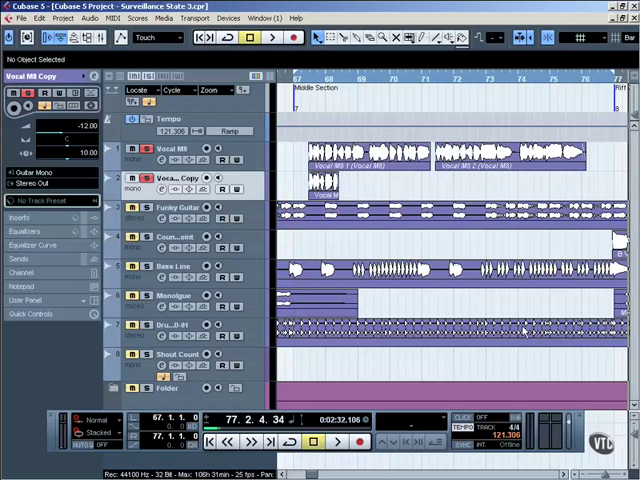